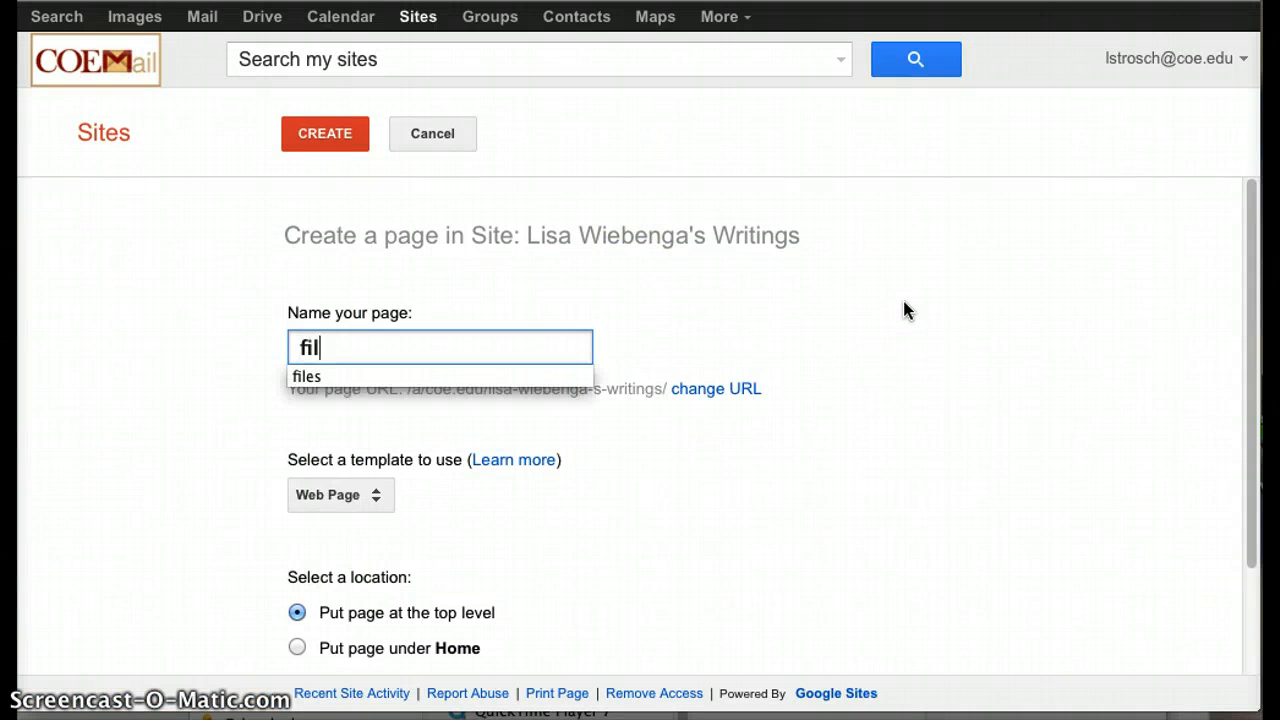
# - Create a new page named 'files' using the File Cabinet template
pyautogui.write('es')
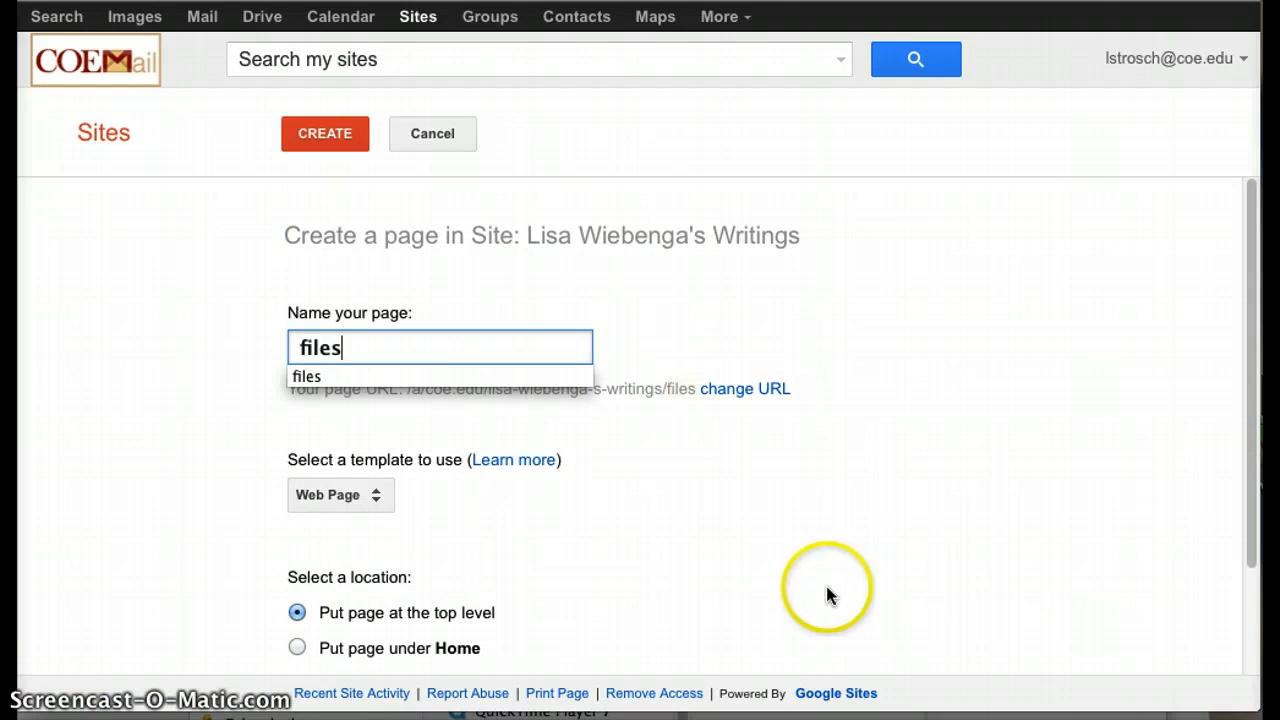
pyautogui.click(340, 494)
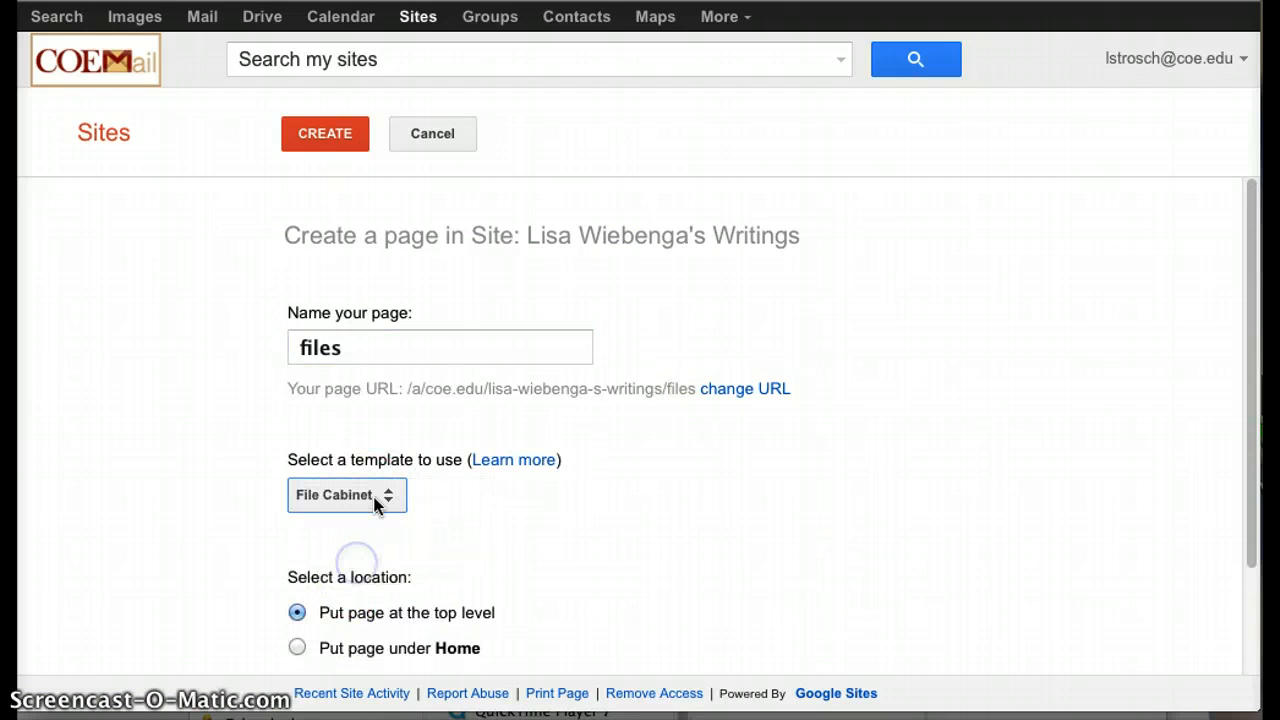
pyautogui.click(324, 132)
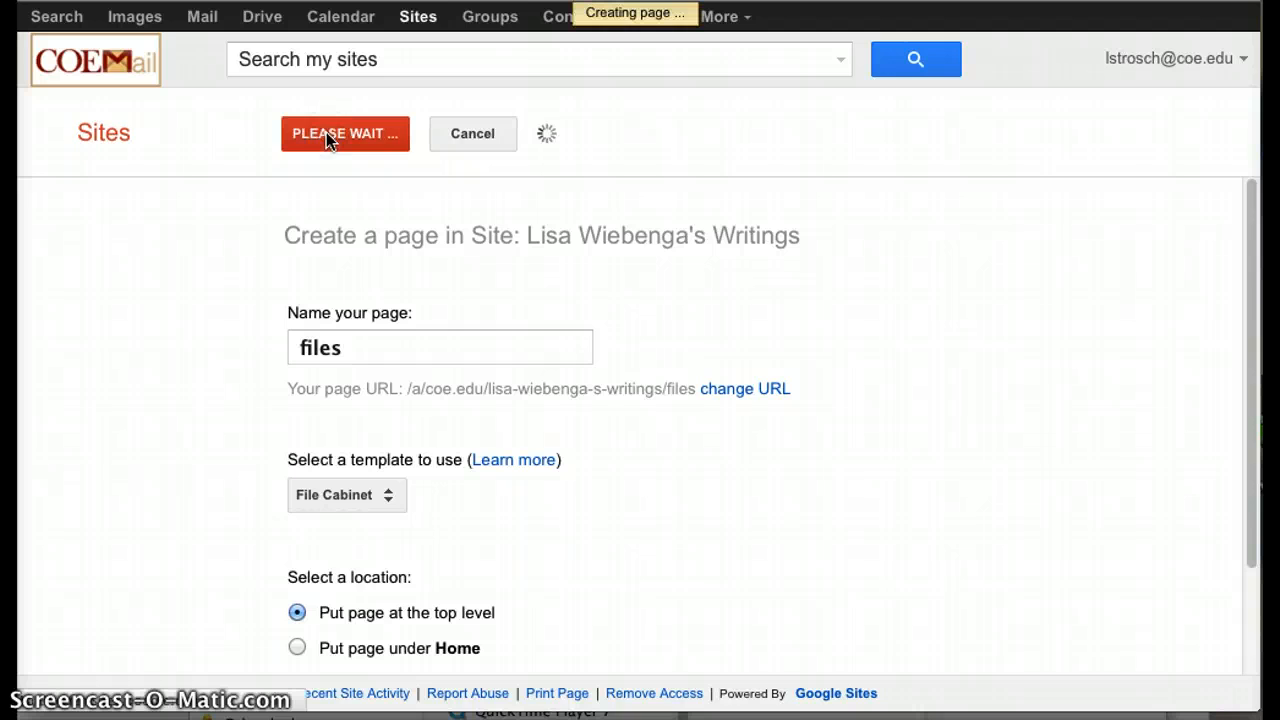
pyautogui.click(344, 132)
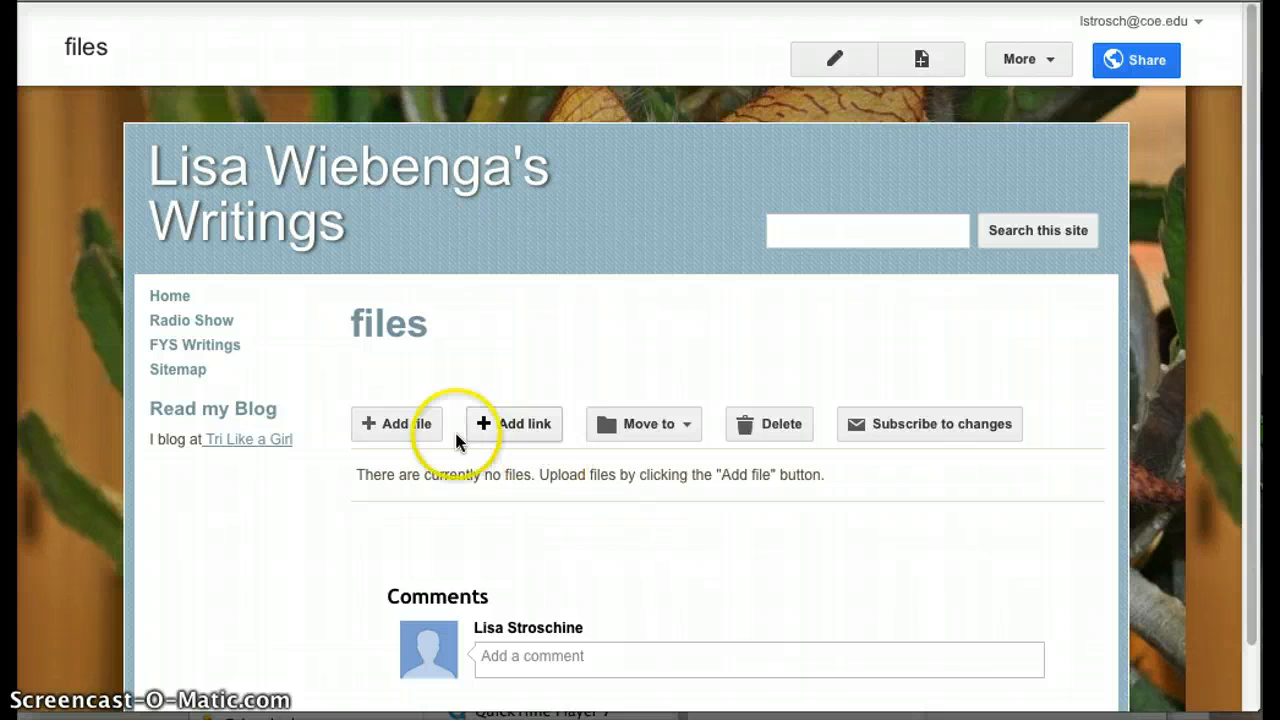
# - Upload the MP3 file to the files page via Add file
pyautogui.click(396, 424)
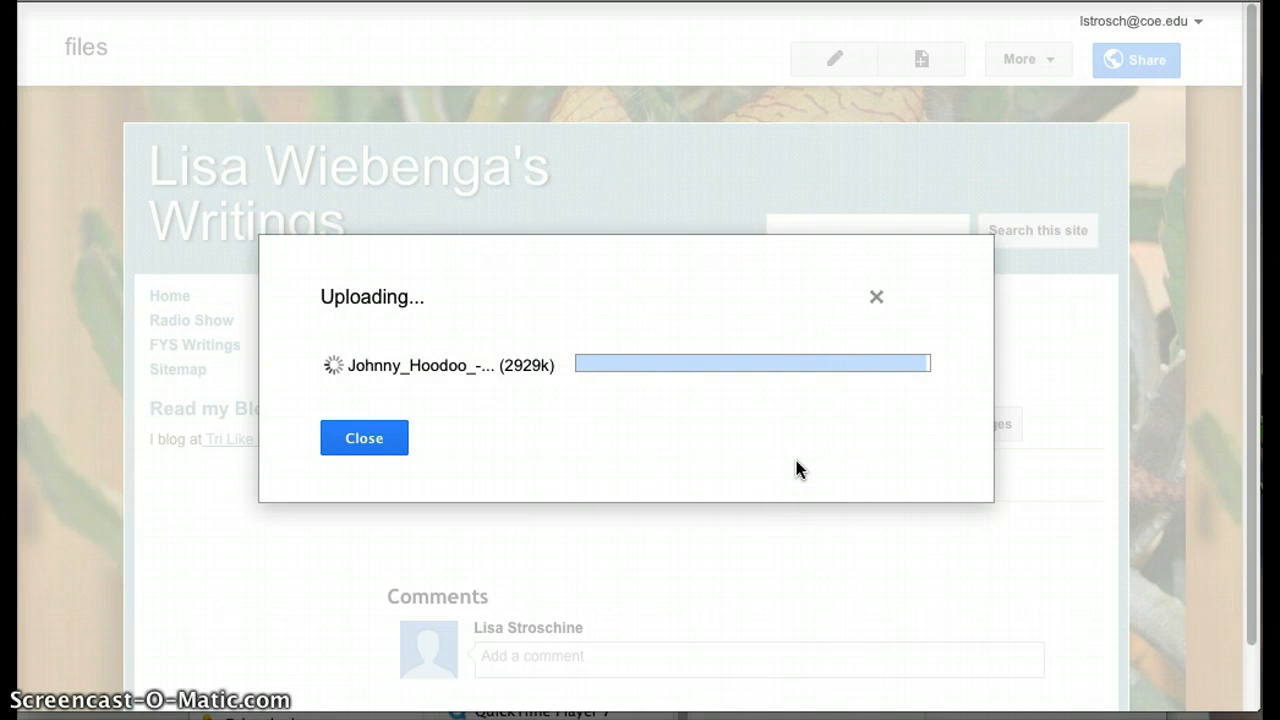
pyautogui.click(364, 438)
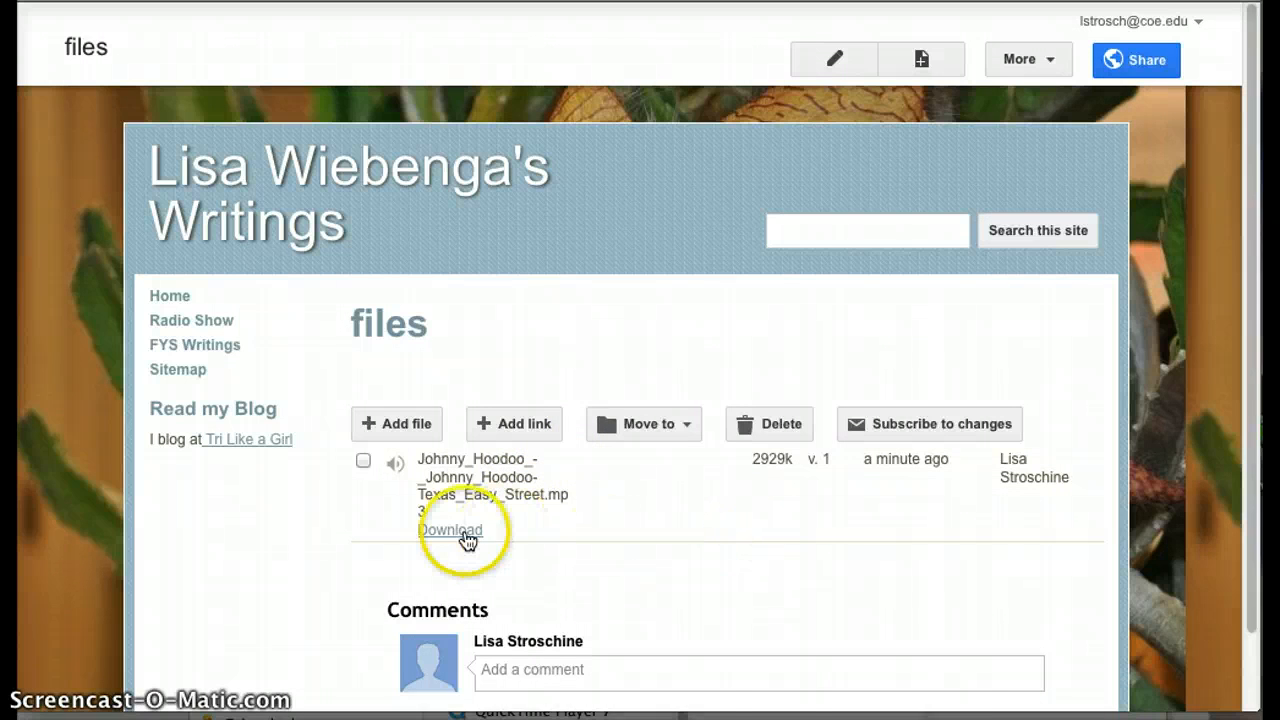
# - Copy the link location of the uploaded MP3's Download link
pyautogui.click(450, 530)
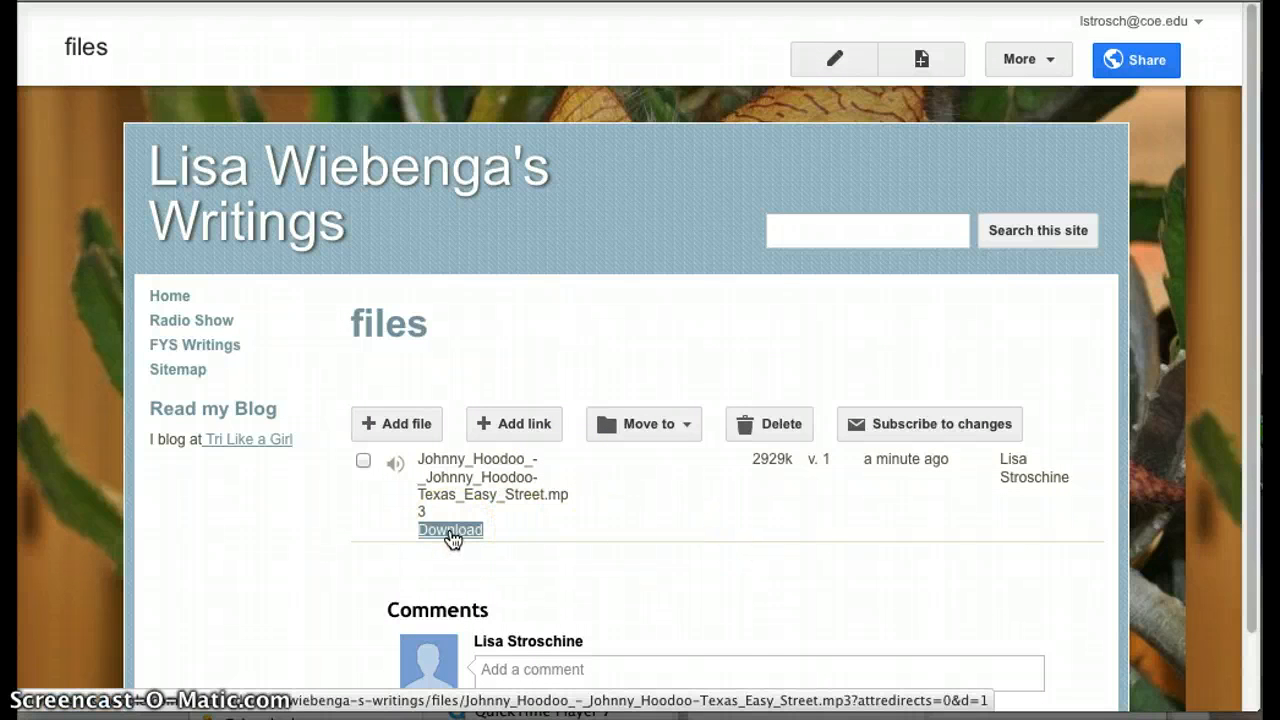
pyautogui.rightClick(450, 528)
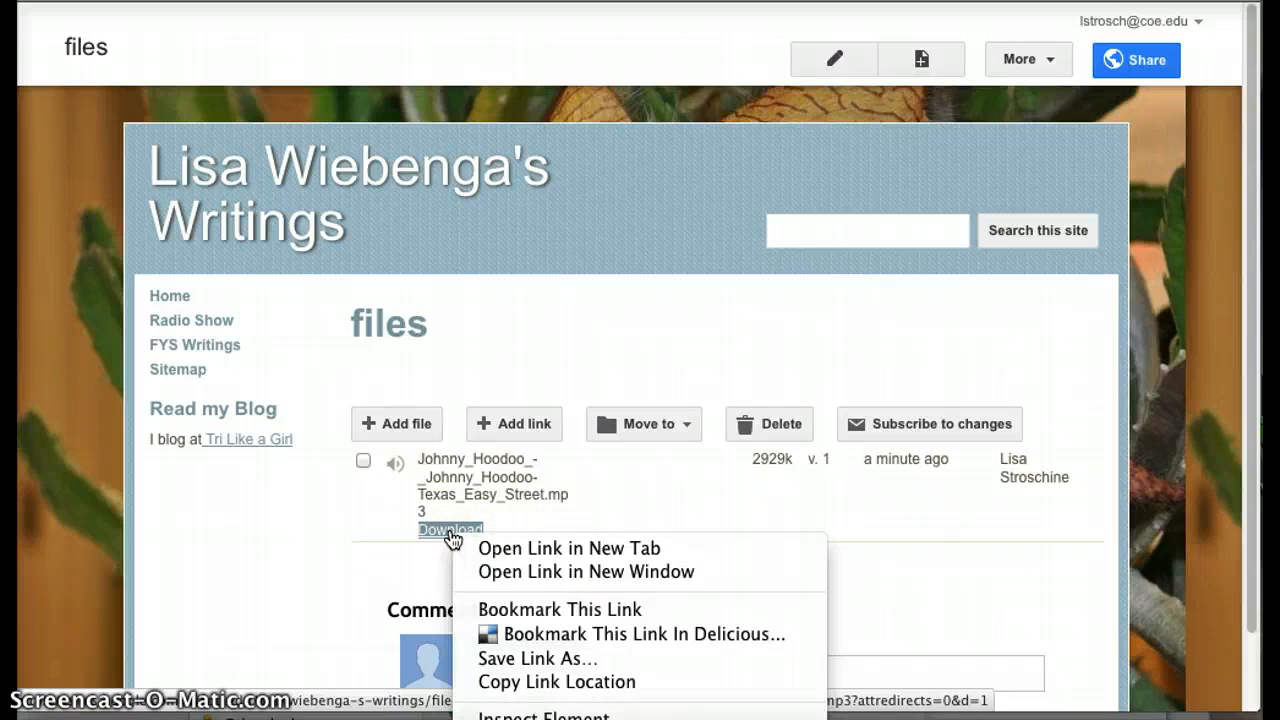
pyautogui.moveTo(556, 680)
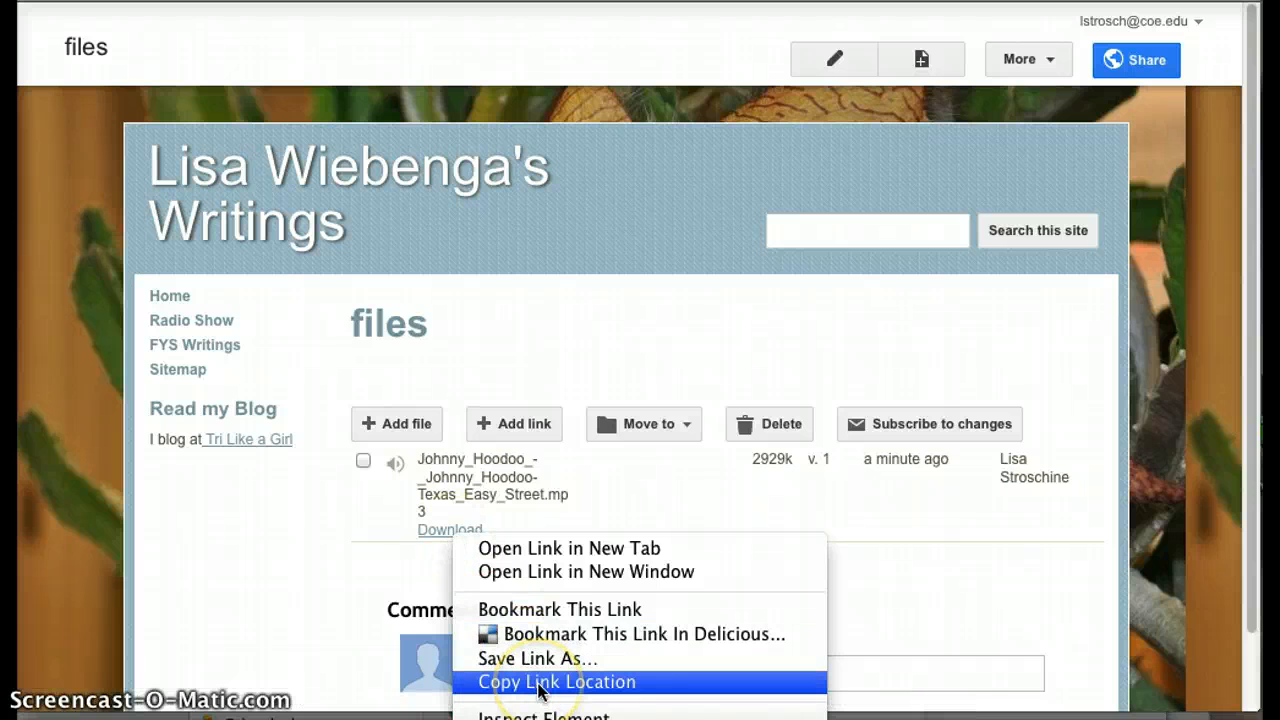
pyautogui.click(556, 680)
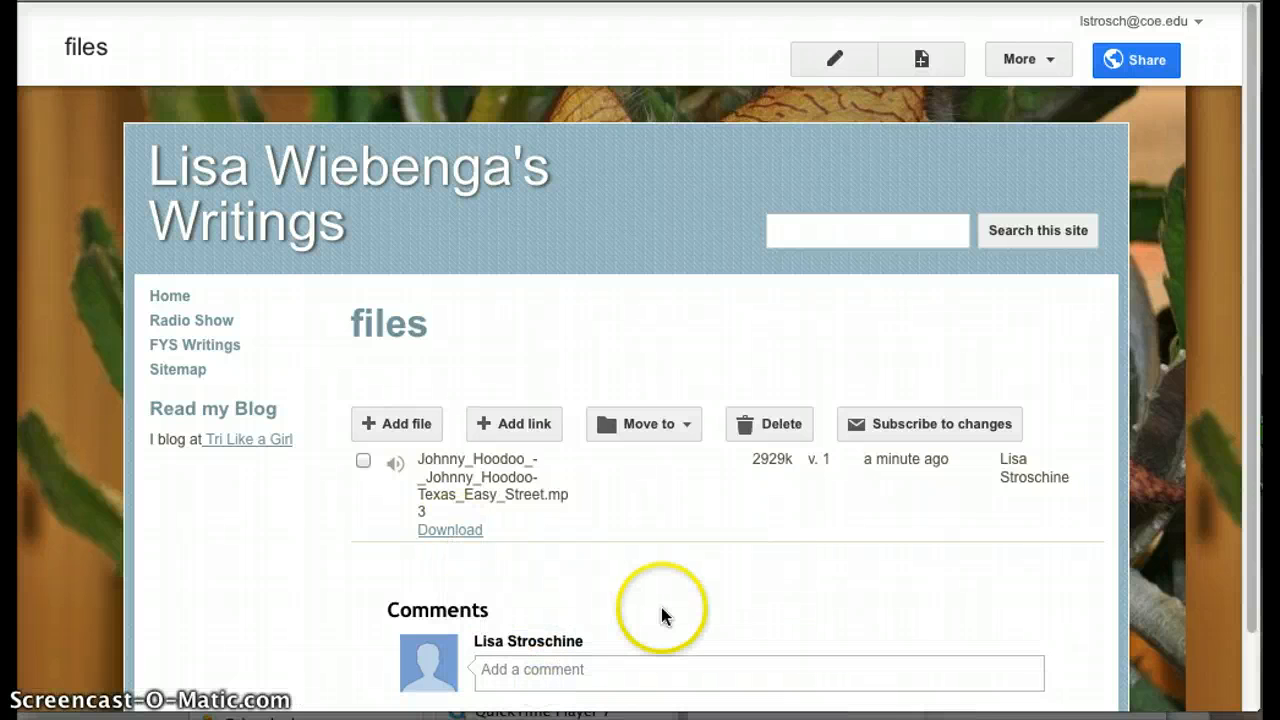
pyautogui.moveTo(192, 320)
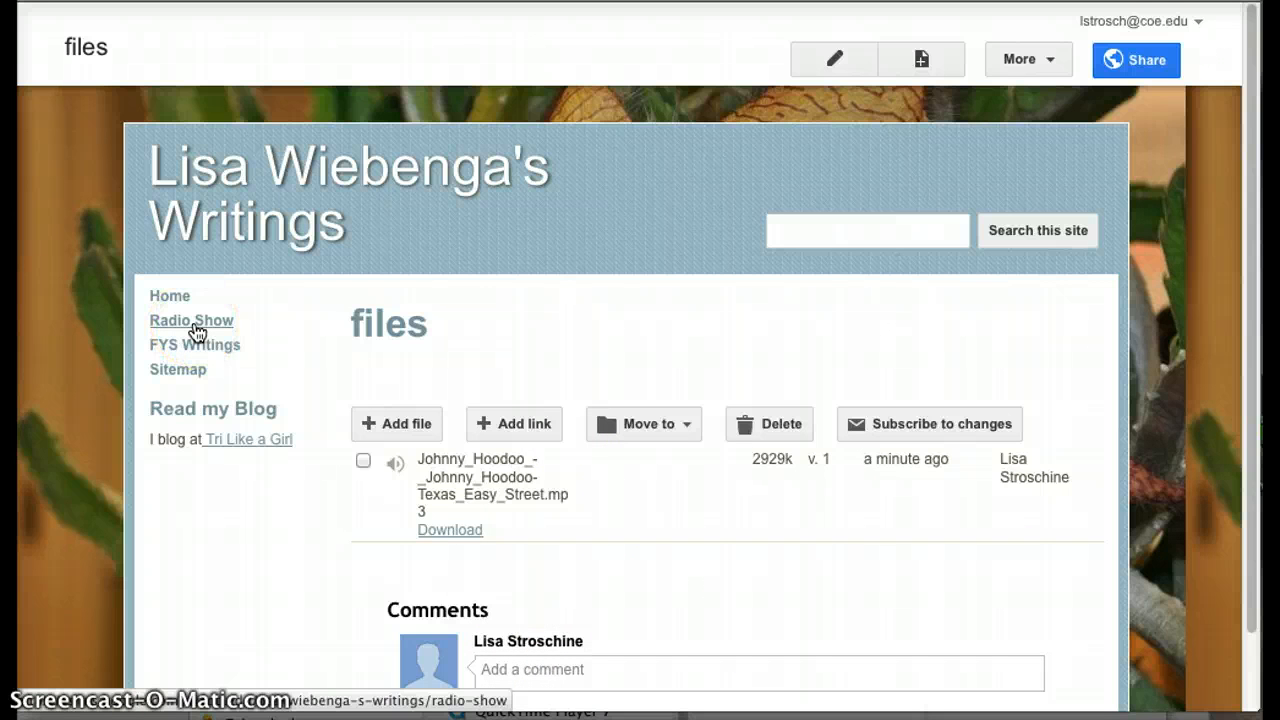
# - Edit the Radio Show page, replacing its placeholder text with 'Add some commentary here...'
pyautogui.click(192, 320)
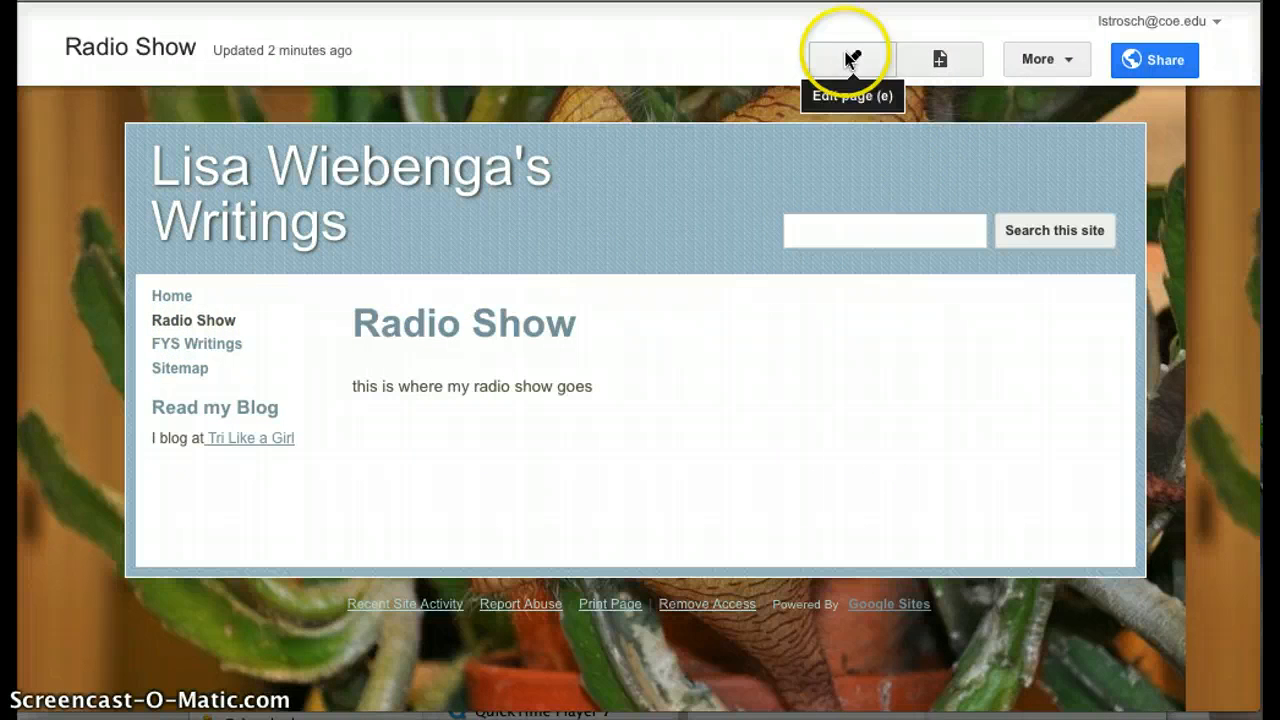
pyautogui.click(852, 60)
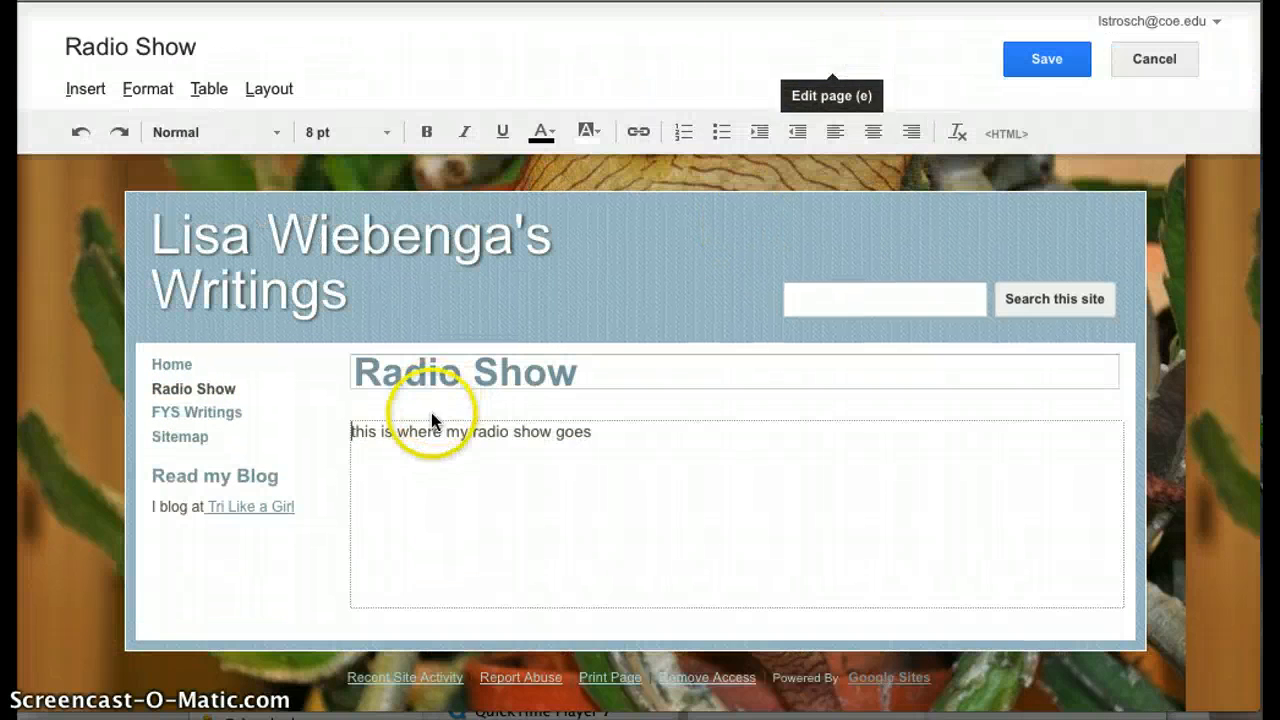
pyautogui.moveTo(356, 432); pyautogui.dragTo(590, 432)
pyautogui.write('Add')
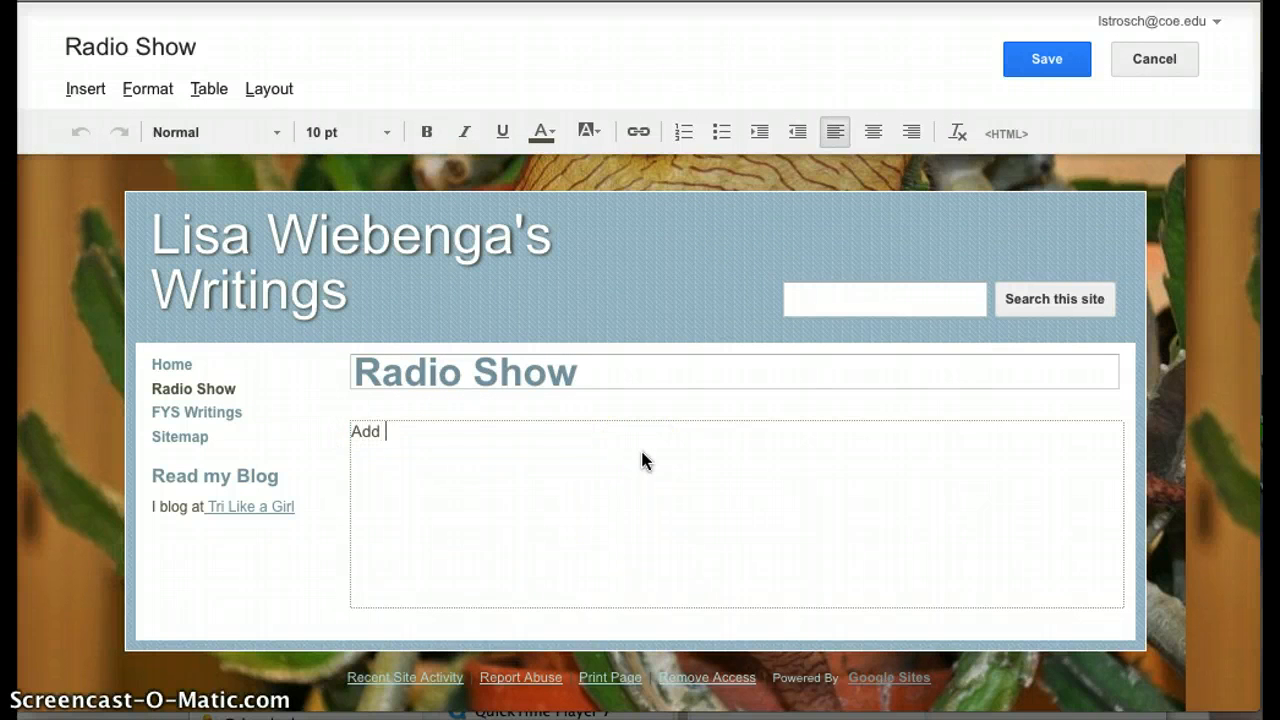
pyautogui.write('some commentary he')
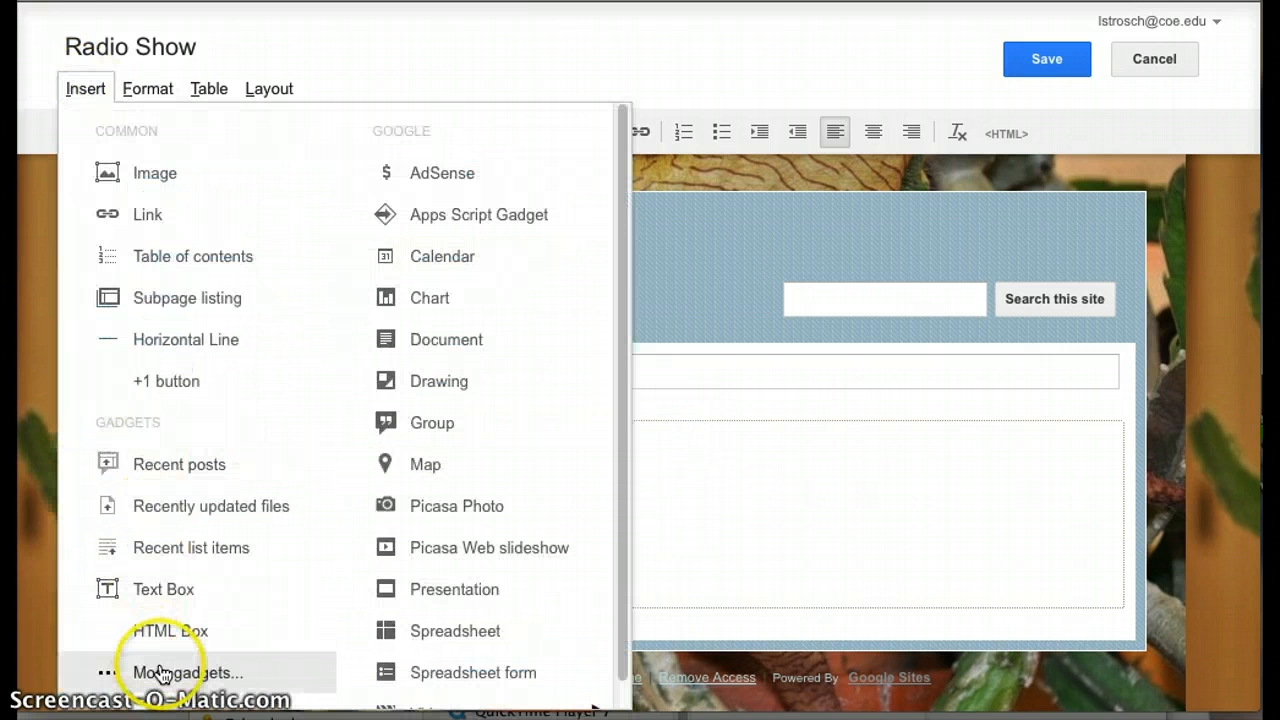
# - Search the public gadget gallery for "google audio player" and pick the Google Audio Player
pyautogui.click(188, 672)
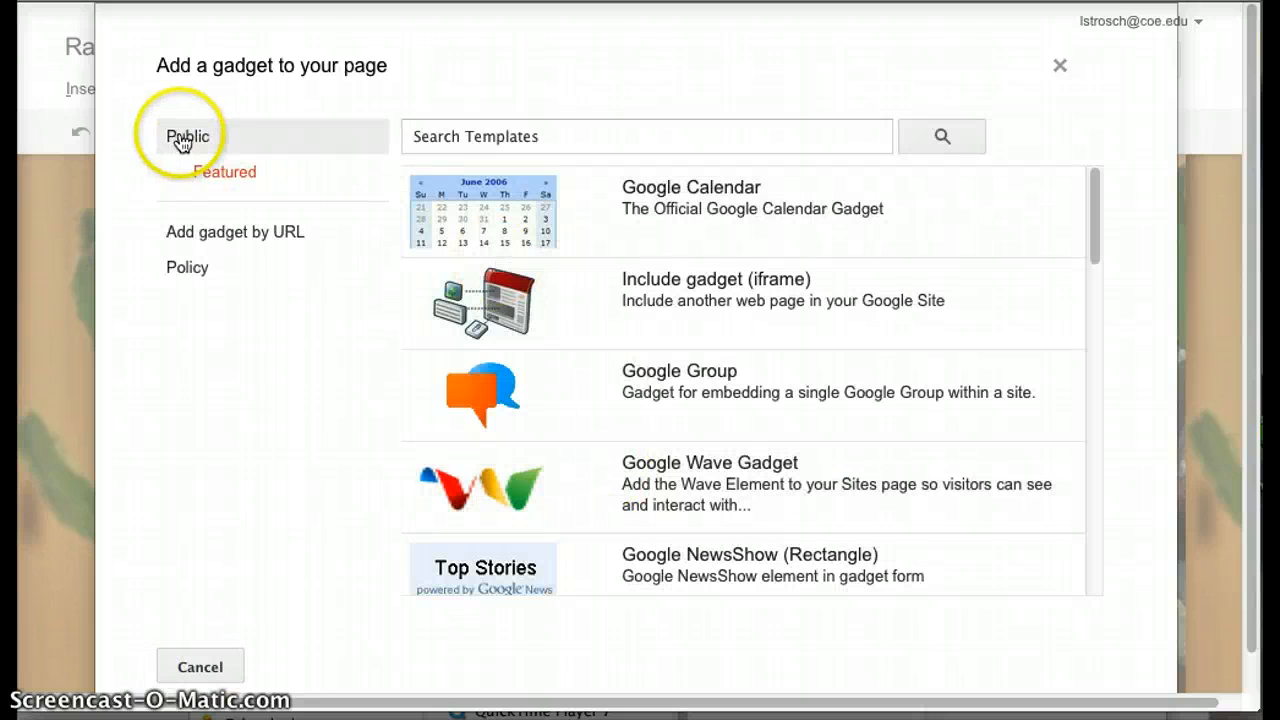
pyautogui.click(224, 172)
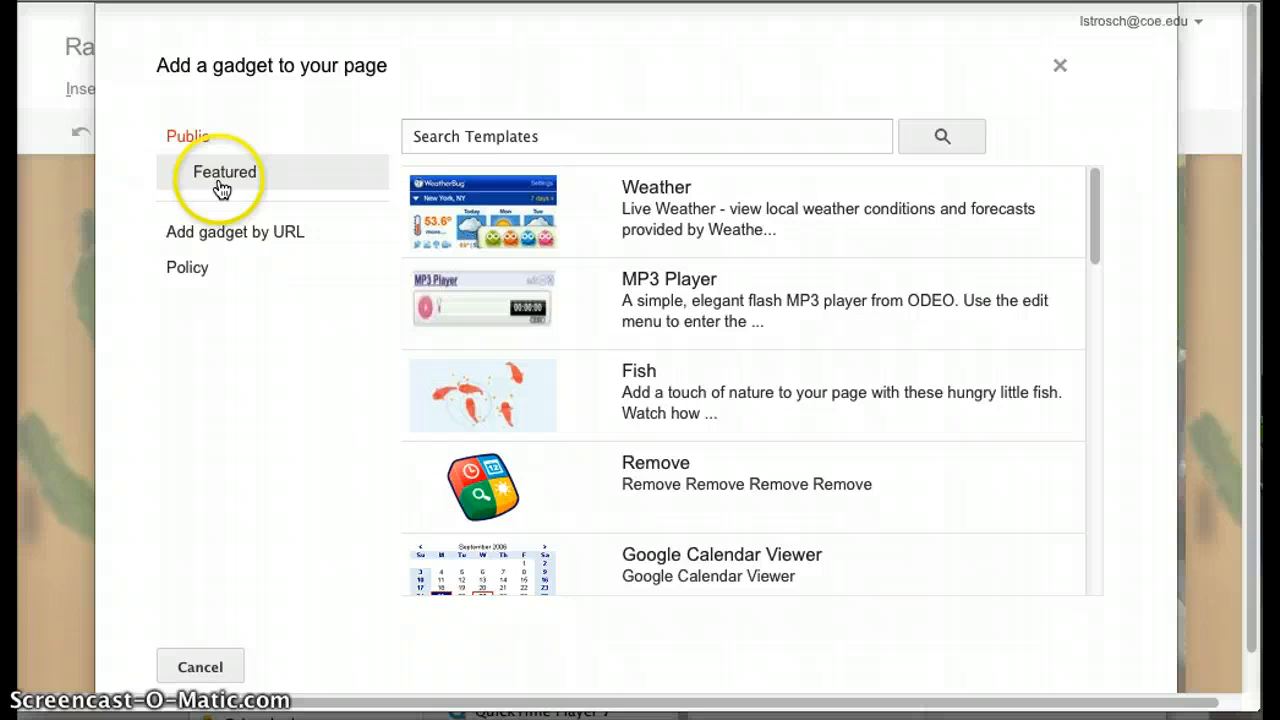
pyautogui.click(648, 136)
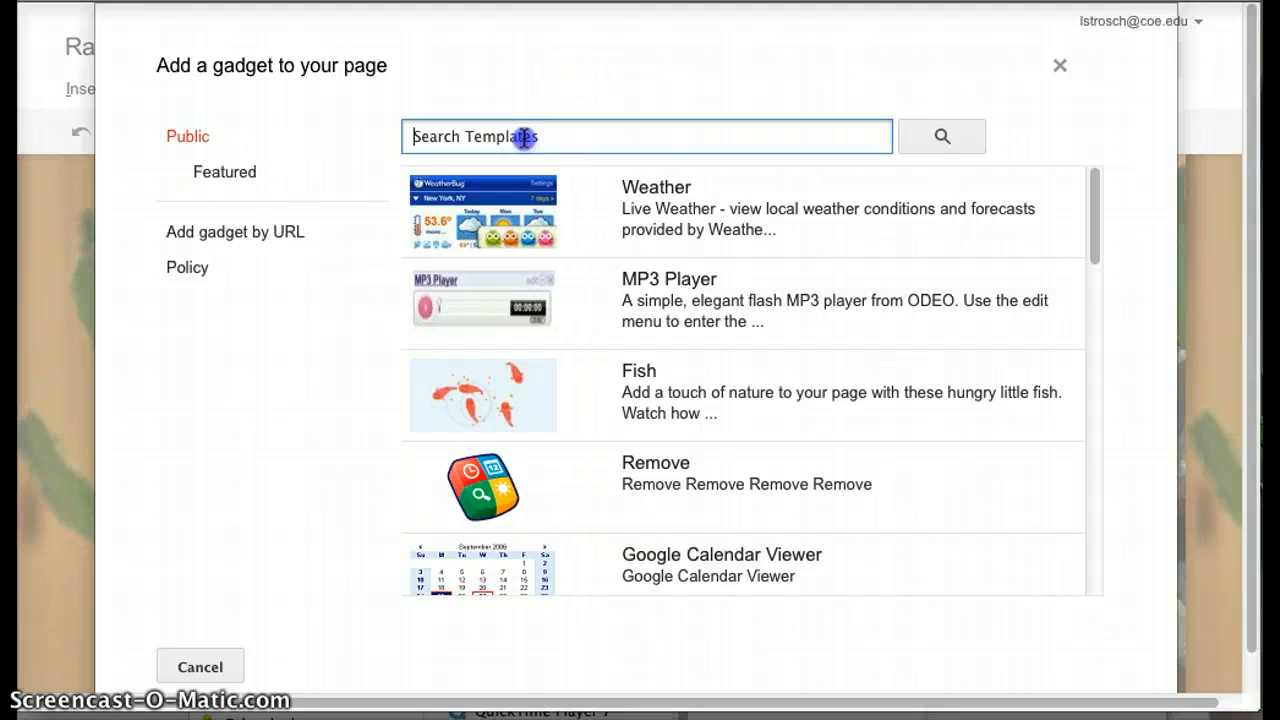
pyautogui.write('"google')
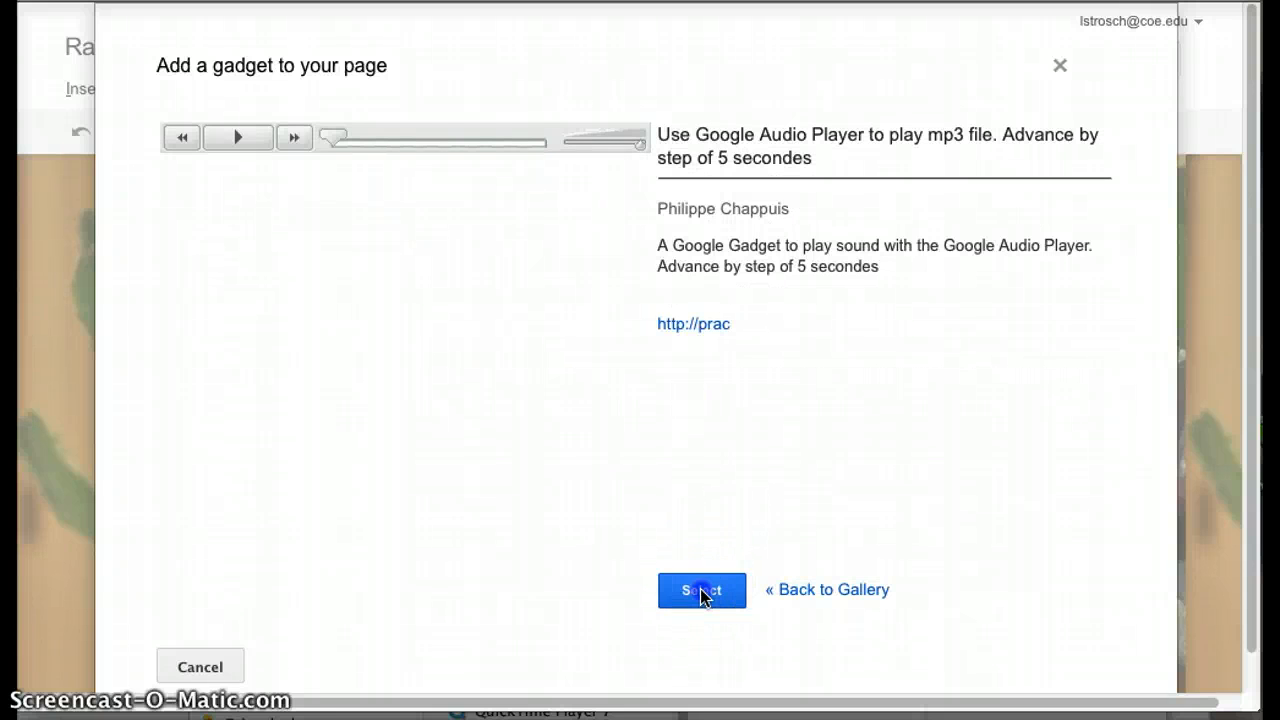
# - Add the Google Audio Player gadget with the copied MP3 download link as the file to play
pyautogui.click(700, 588)
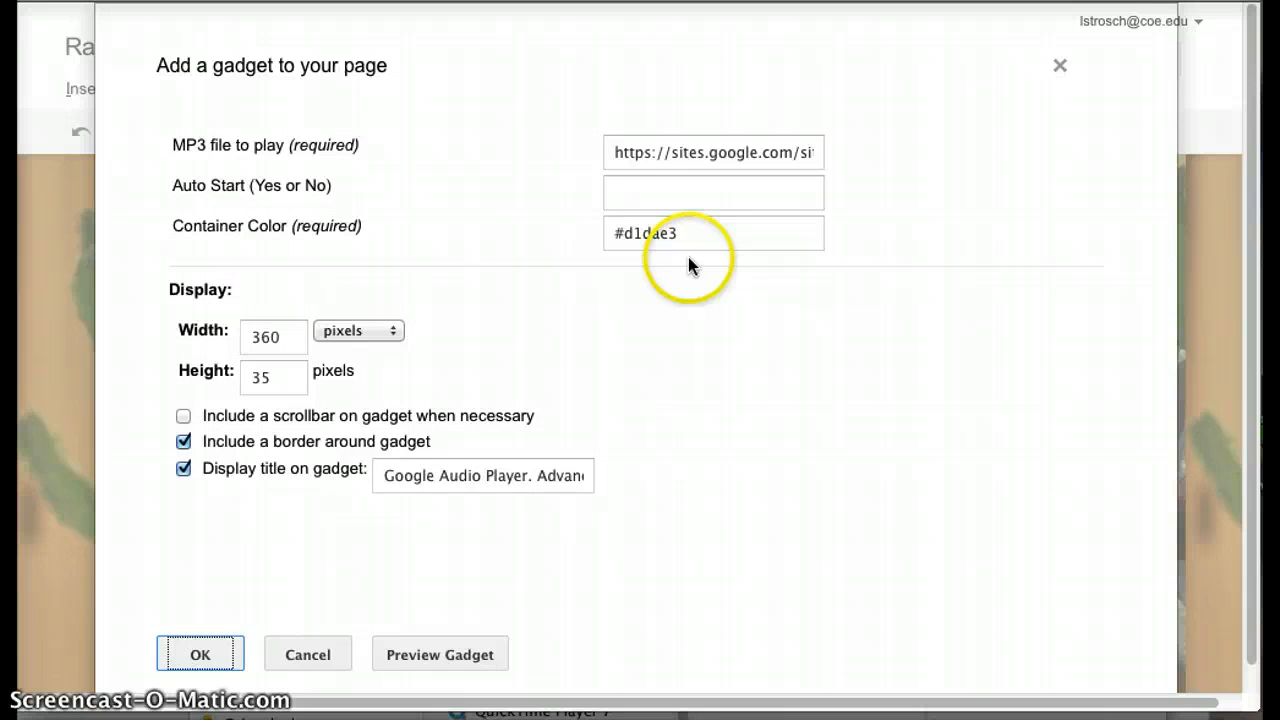
pyautogui.click(712, 152)
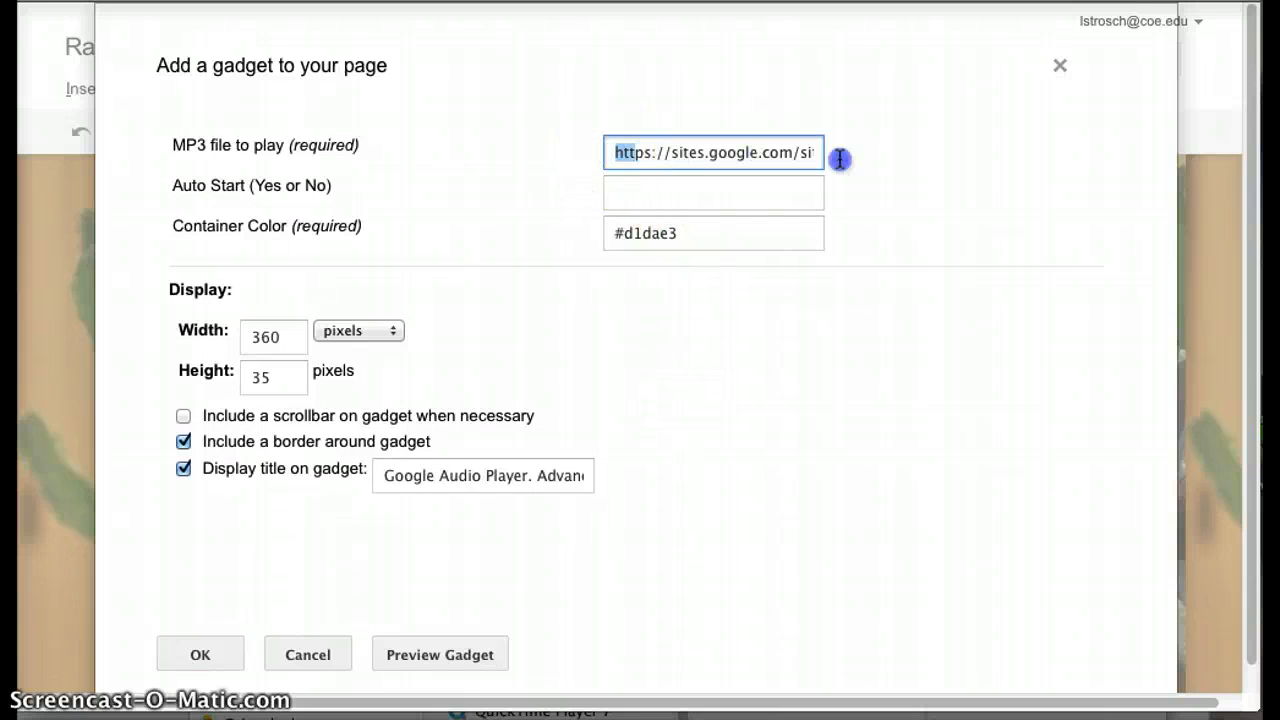
pyautogui.press('Delete')
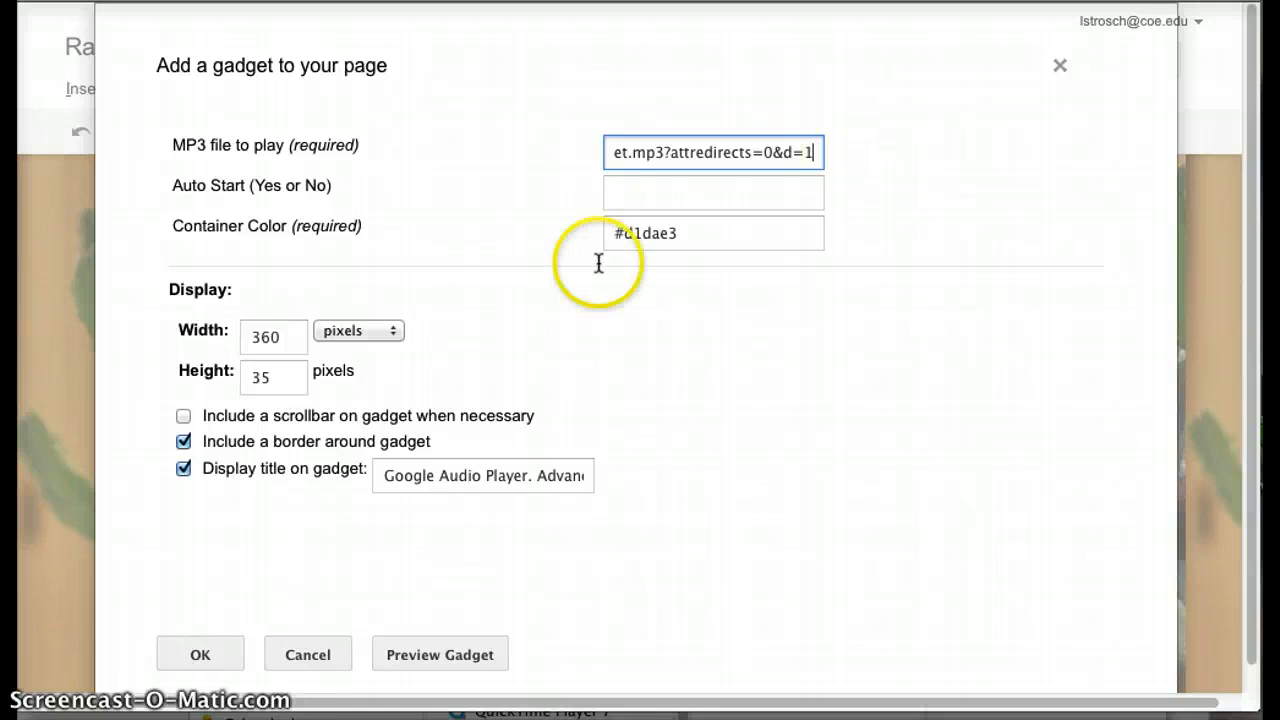
pyautogui.moveTo(478, 280)
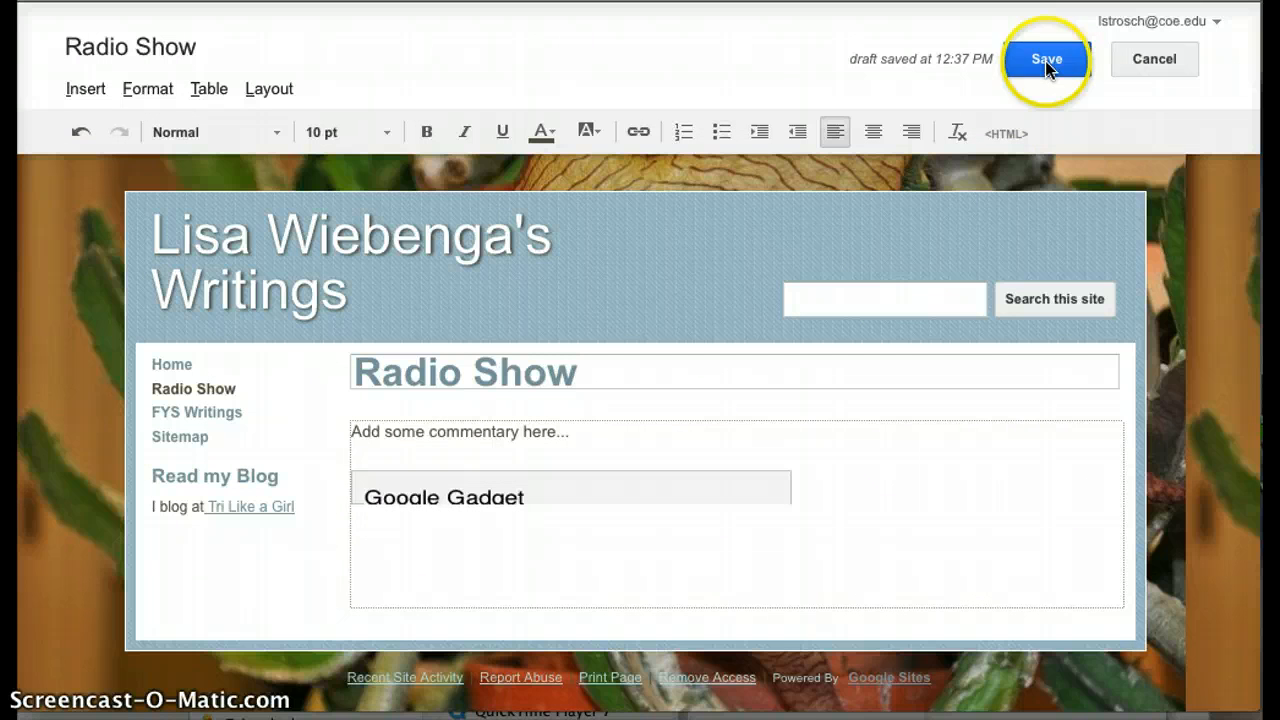
# - Save the Radio Show page, play the embedded 02:46 MP3, then pause it
pyautogui.click(1046, 60)
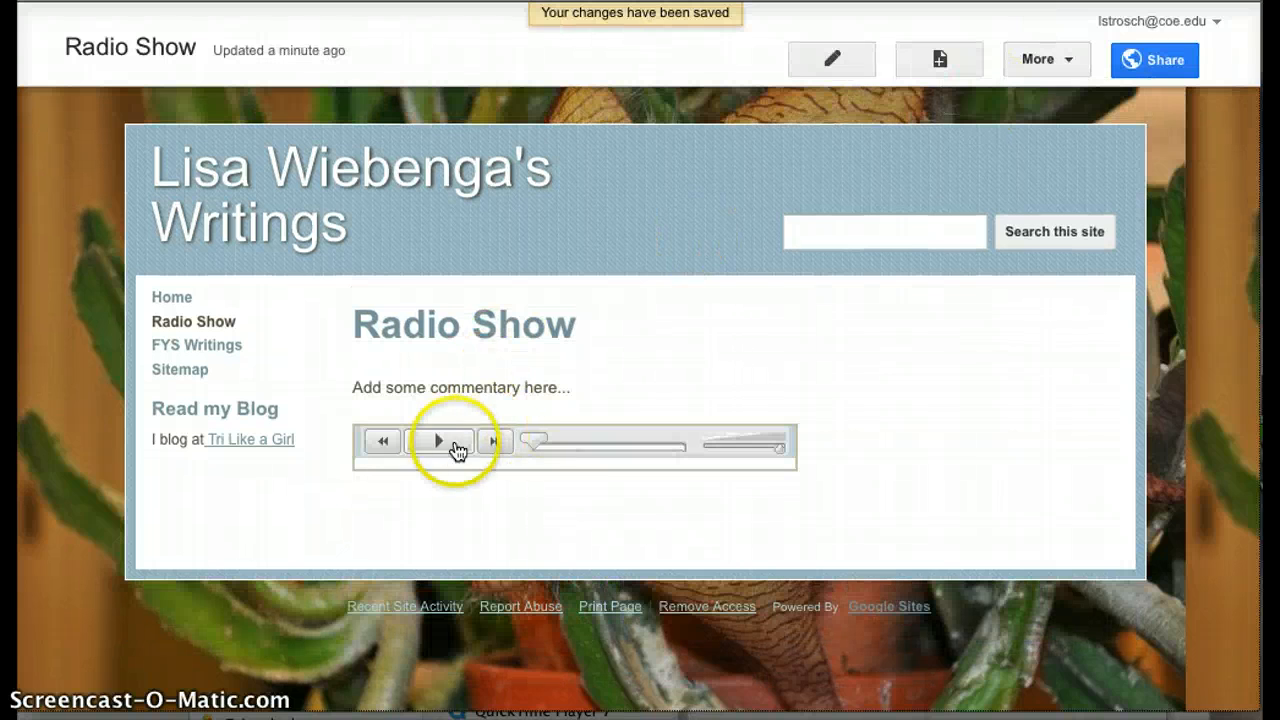
pyautogui.click(436, 442)
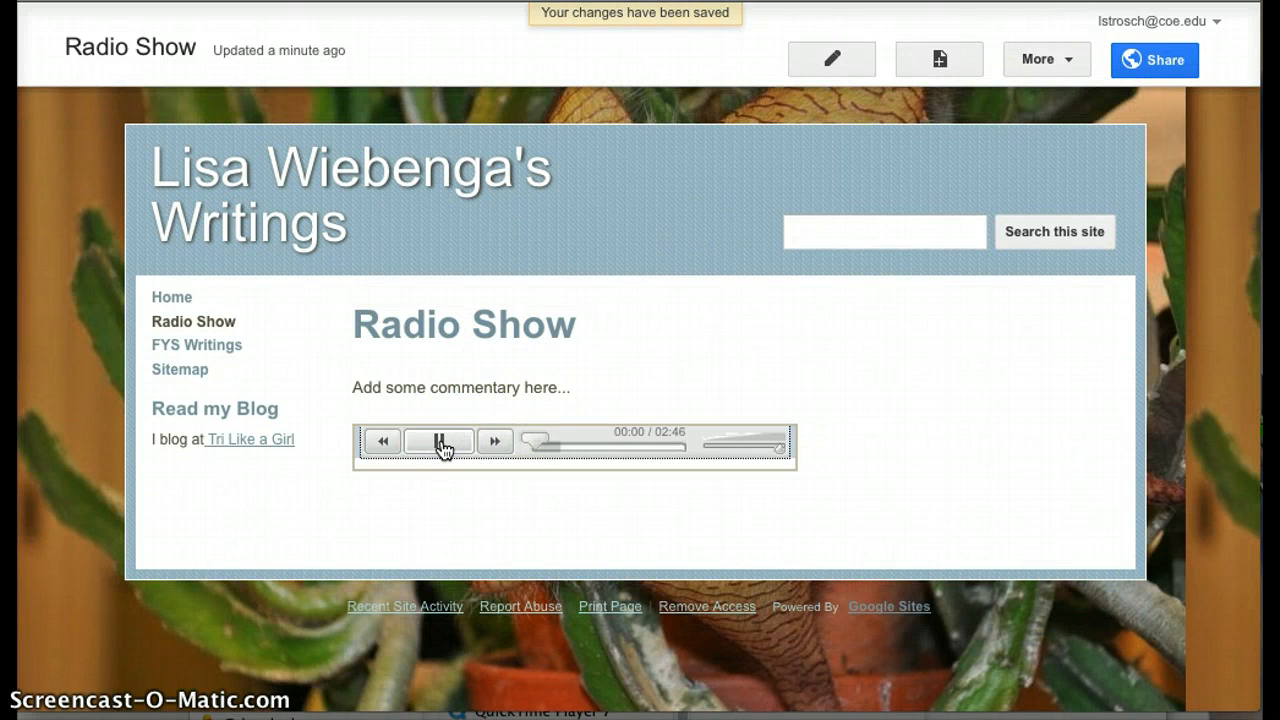
pyautogui.click(438, 442)
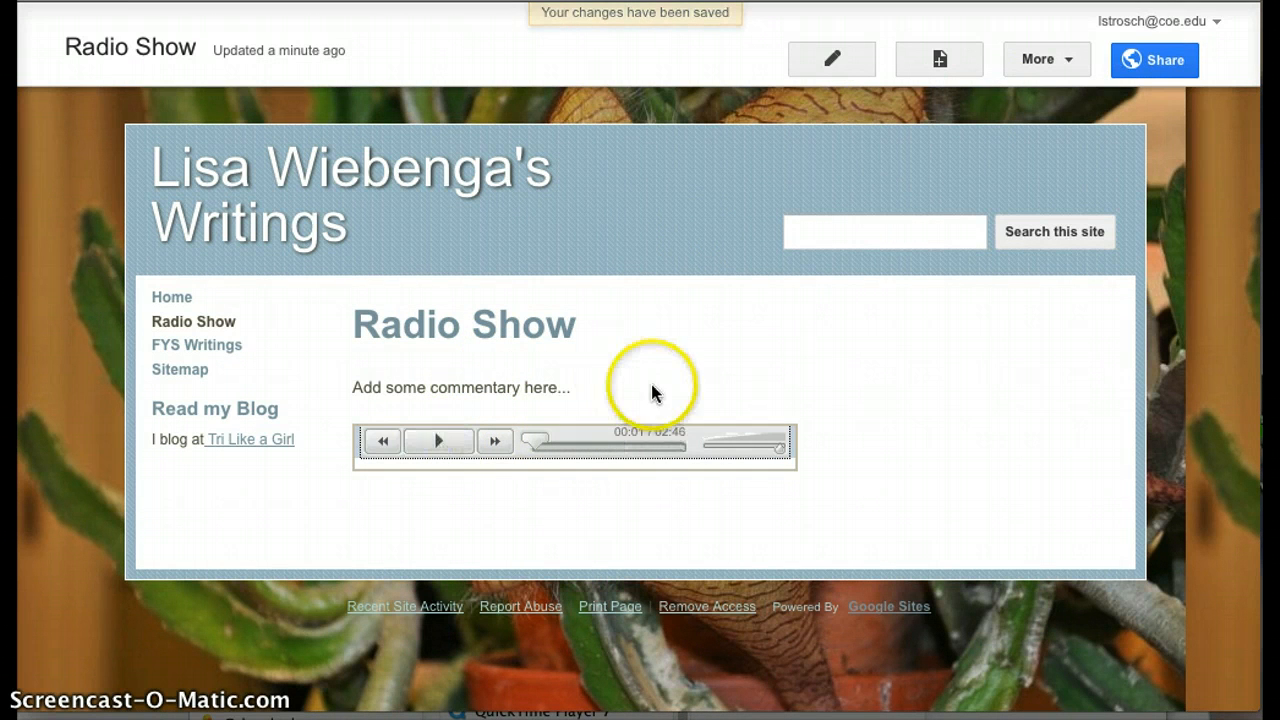